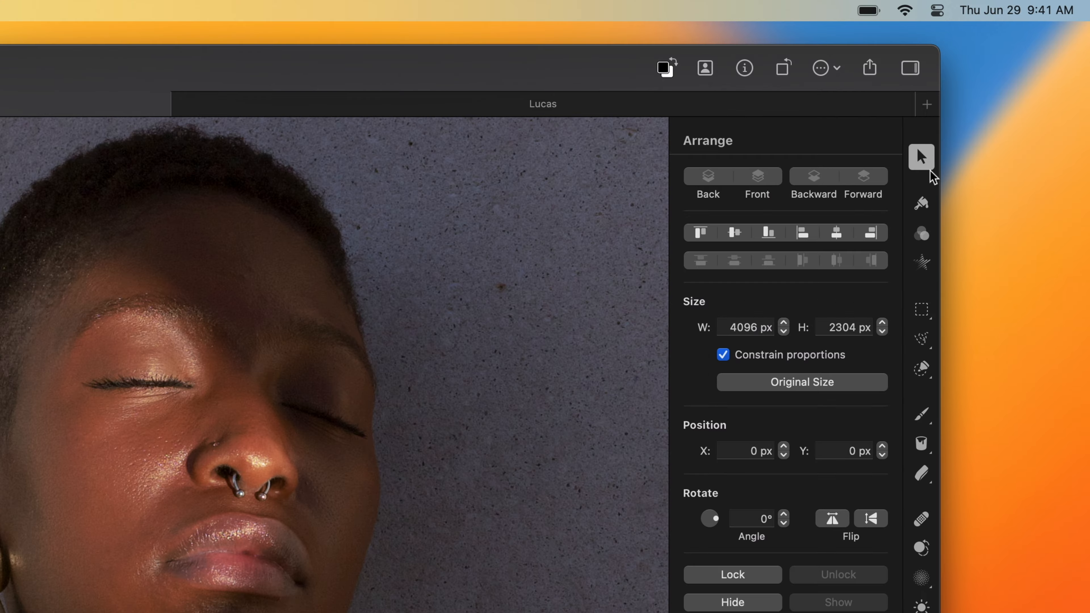
{"action": "mouse_move", "coordinate": [920, 157]}
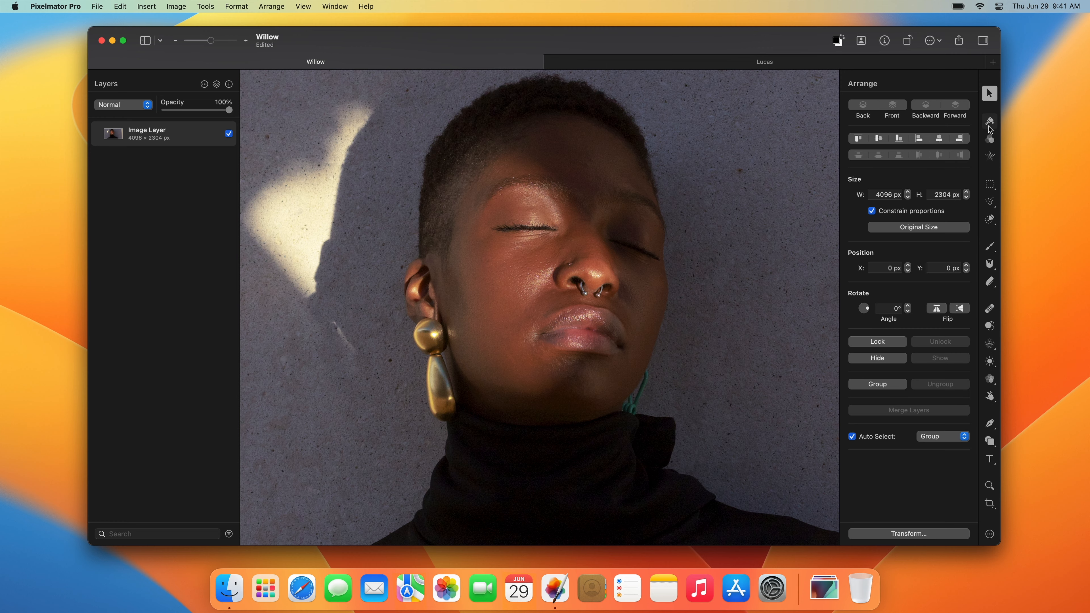
- Show the Color Adjustments settings for the Willow portrait, then dismiss the sidebar view dropdown
{"action": "left_click", "coordinate": [989, 138]}
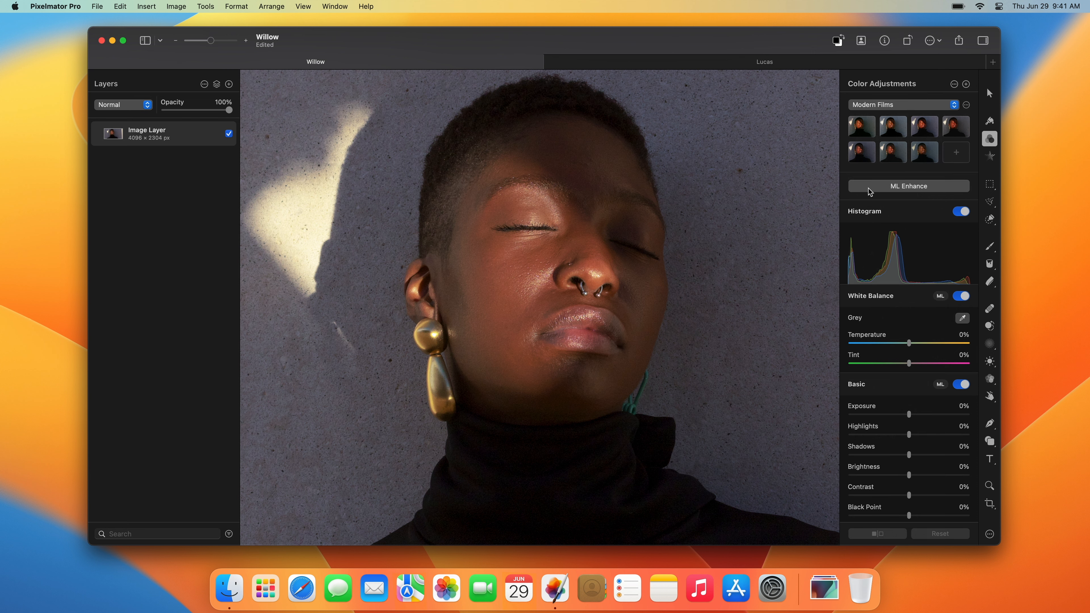
{"action": "mouse_move", "coordinate": [165, 192]}
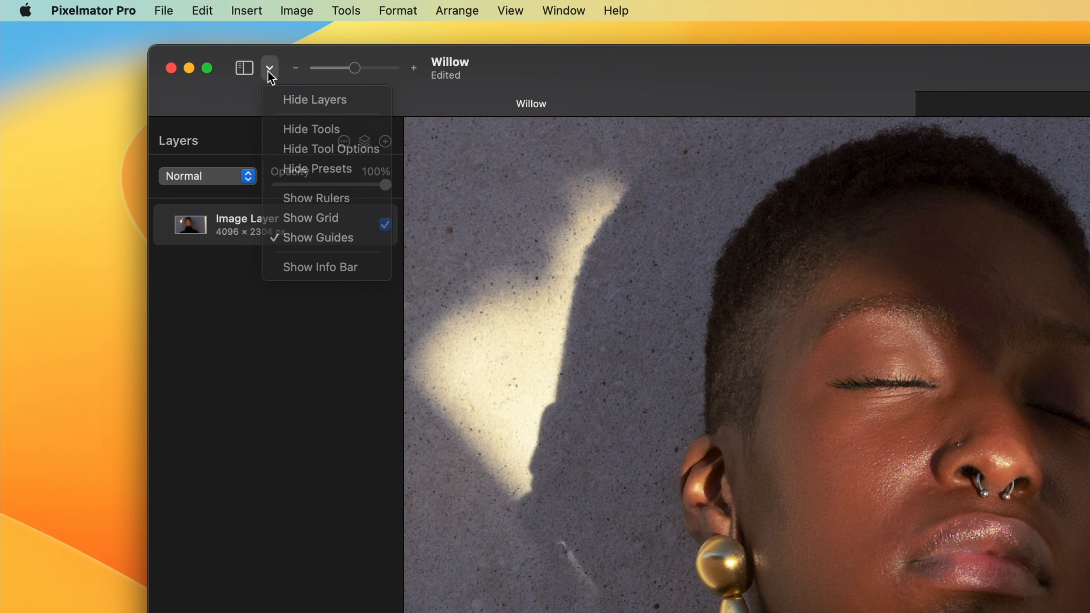
{"action": "left_click", "coordinate": [413, 68]}
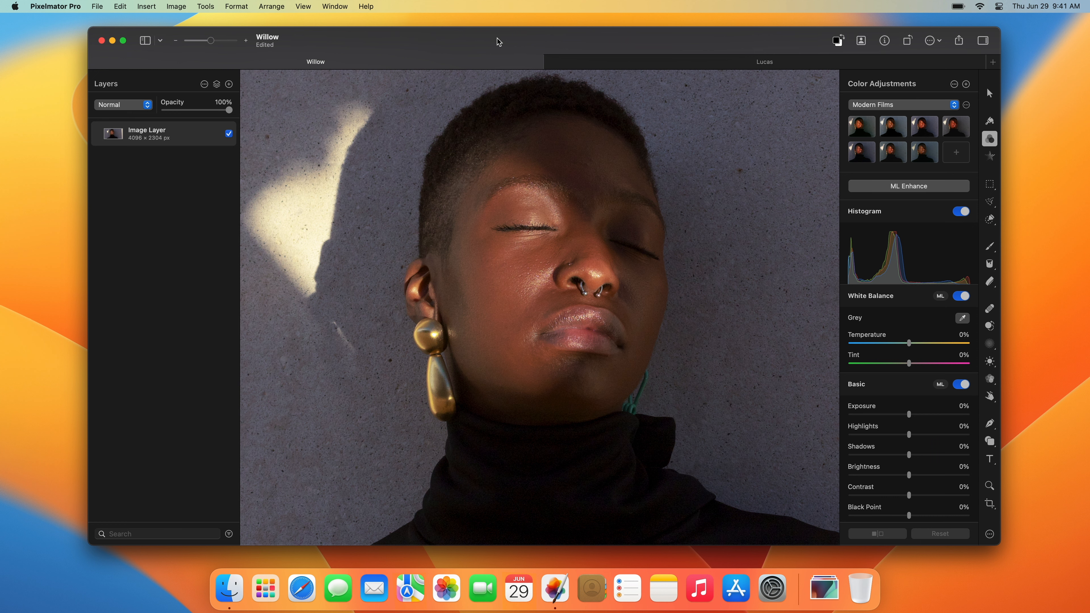
- Switch to the Lucas document and play its video clip
{"action": "left_click", "coordinate": [764, 61]}
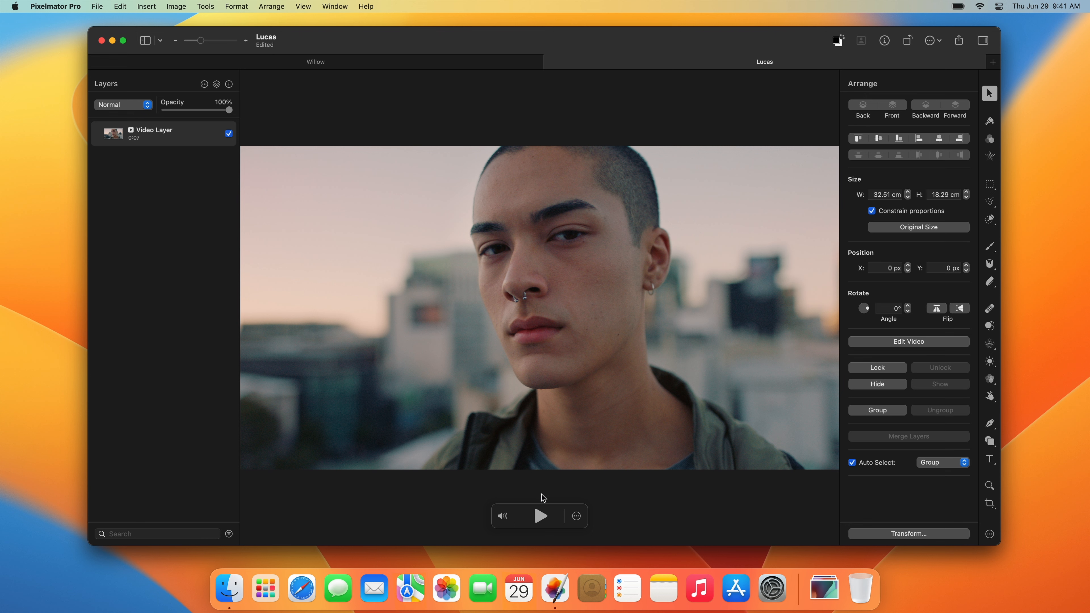
{"action": "left_click", "coordinate": [540, 515]}
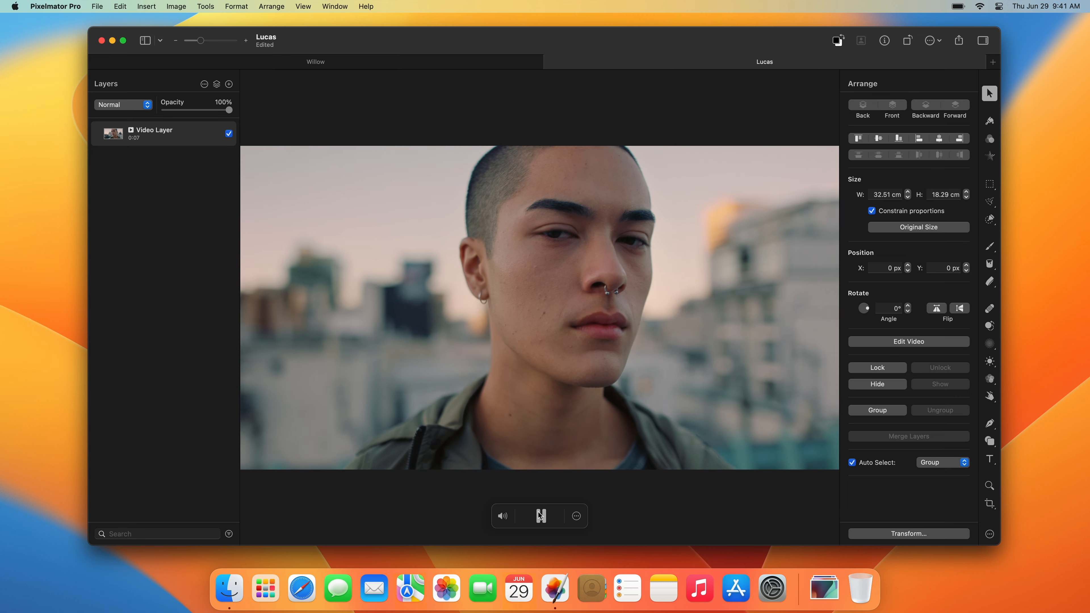
{"action": "left_click", "coordinate": [540, 516]}
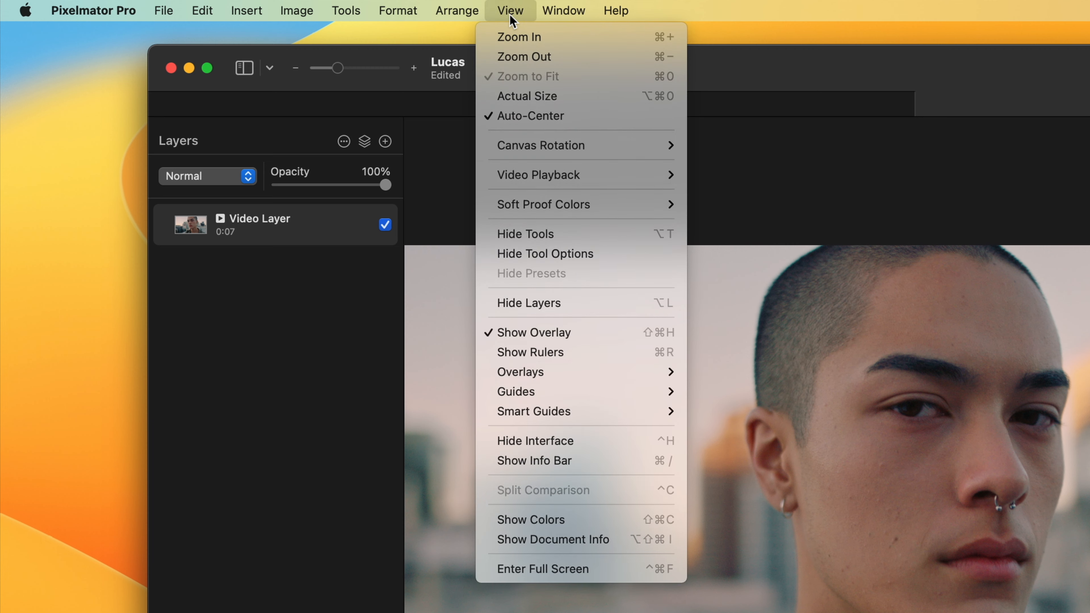
{"action": "mouse_move", "coordinate": [535, 441]}
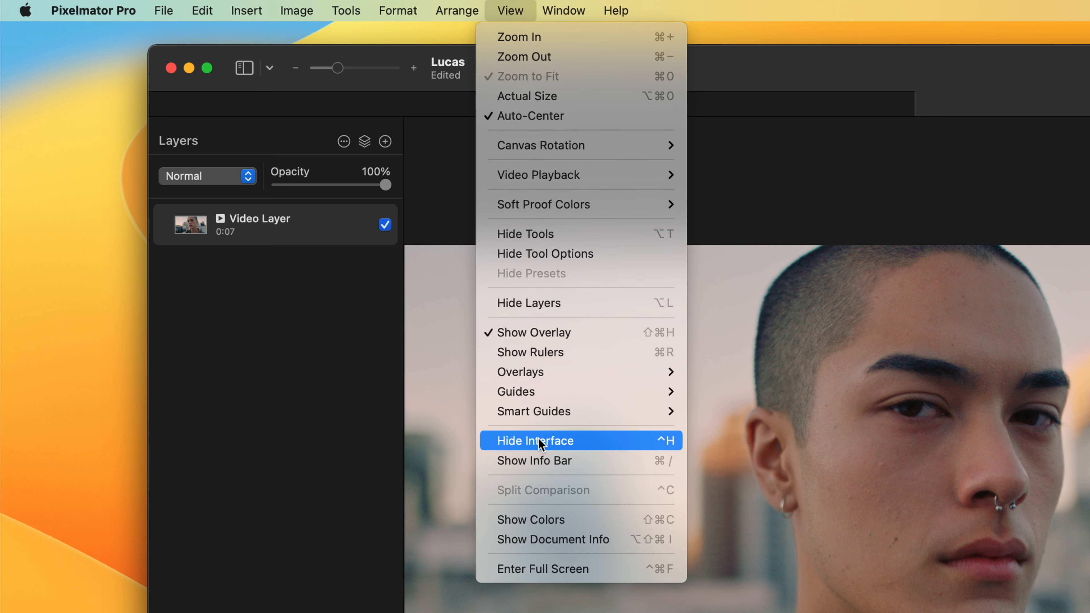
{"action": "left_click", "coordinate": [535, 440]}
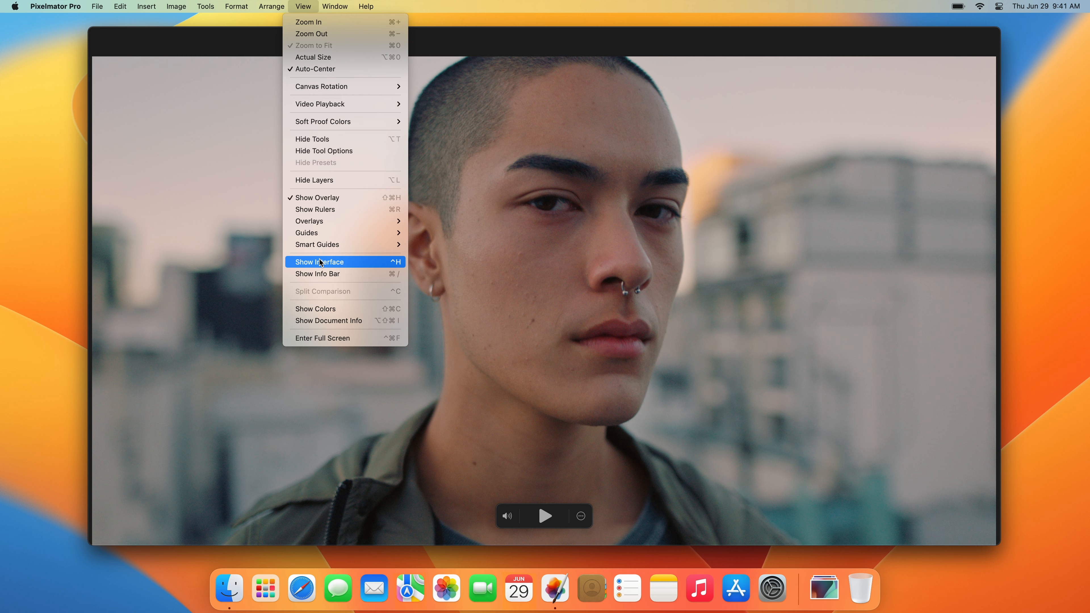
{"action": "left_click", "coordinate": [321, 262]}
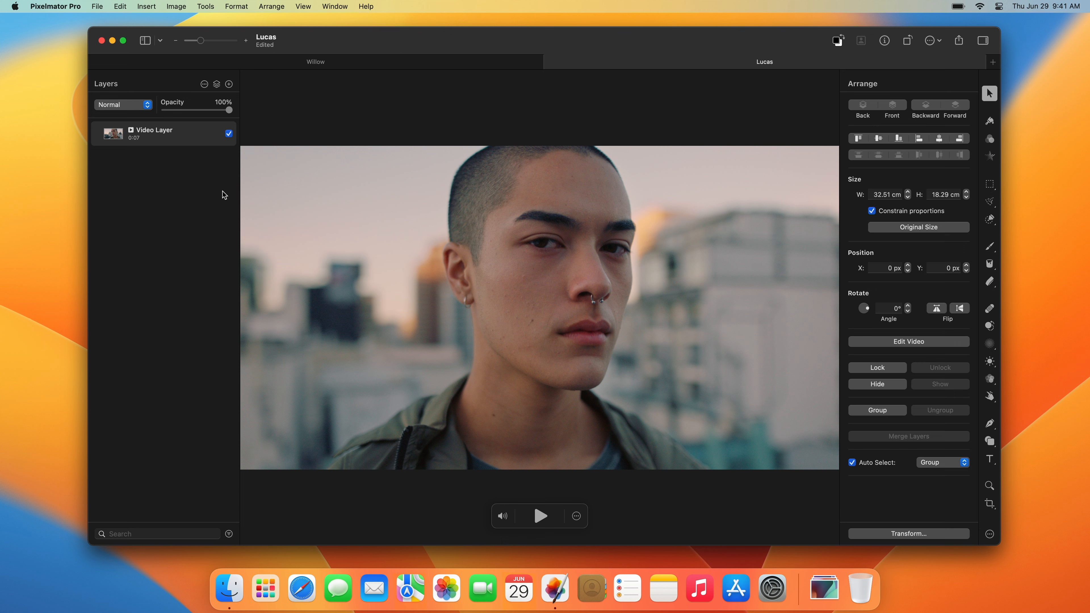
- Reach the Workspace Layout settings listing Default, Photography, Design, Illustration and Painting presets
{"action": "left_click", "coordinate": [56, 7]}
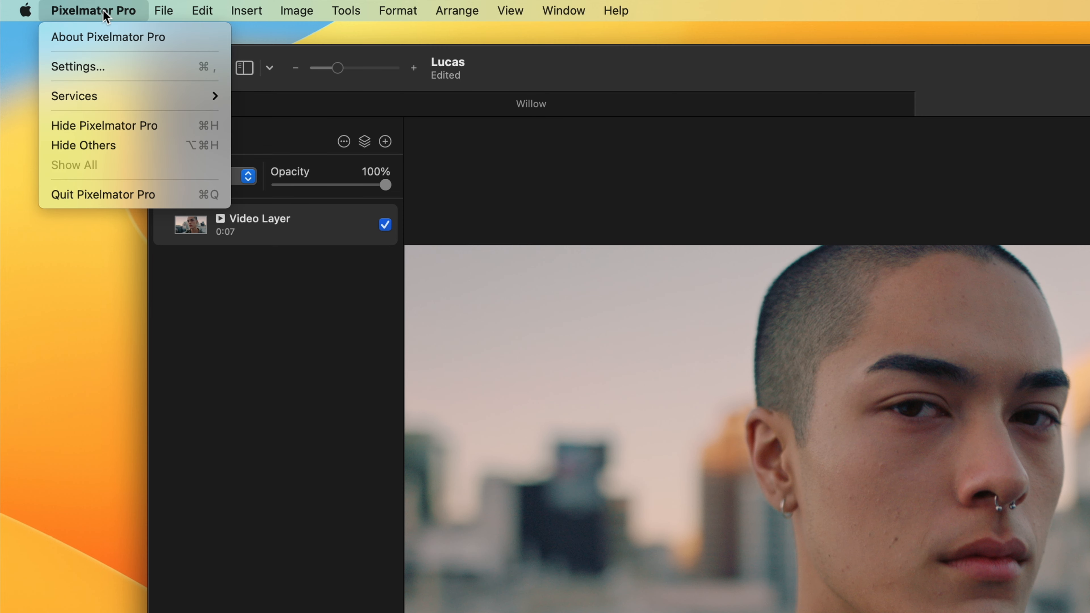
{"action": "left_click", "coordinate": [77, 67]}
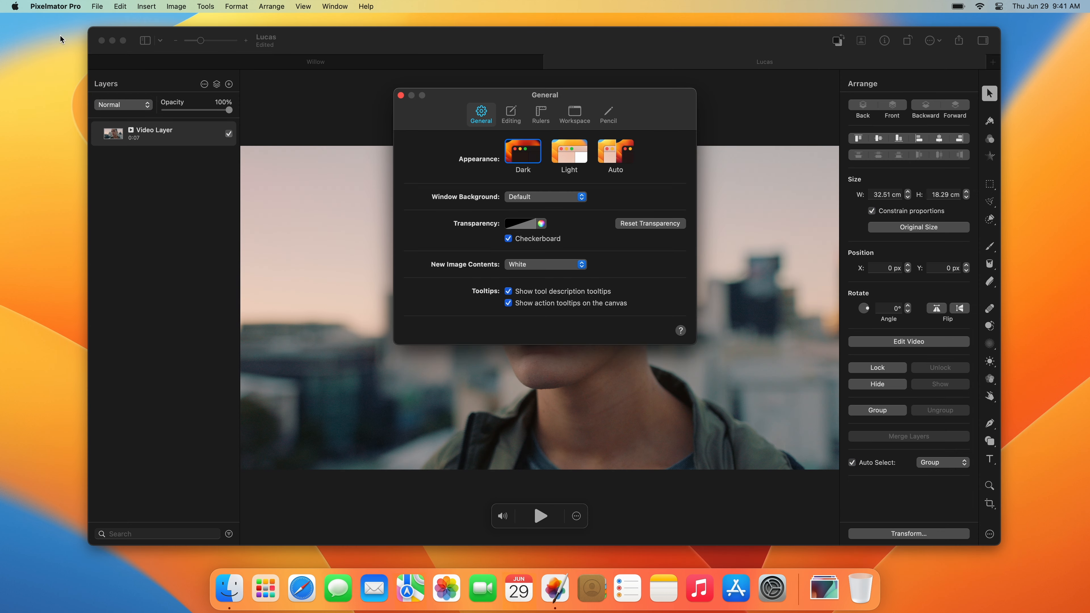
{"action": "mouse_move", "coordinate": [540, 115]}
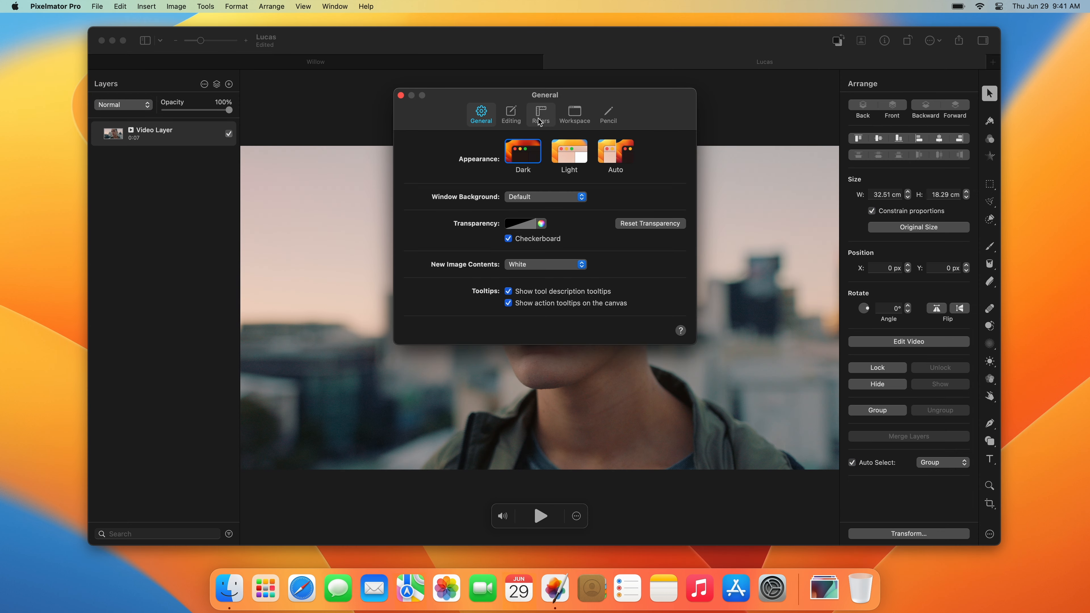
{"action": "left_click", "coordinate": [574, 114]}
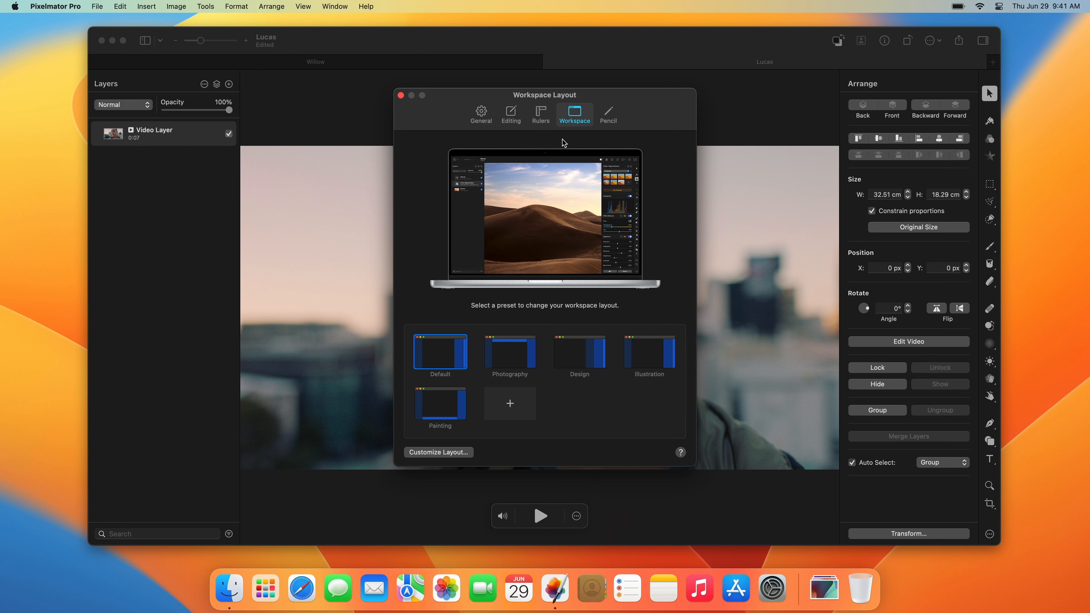
{"action": "left_click", "coordinate": [579, 349]}
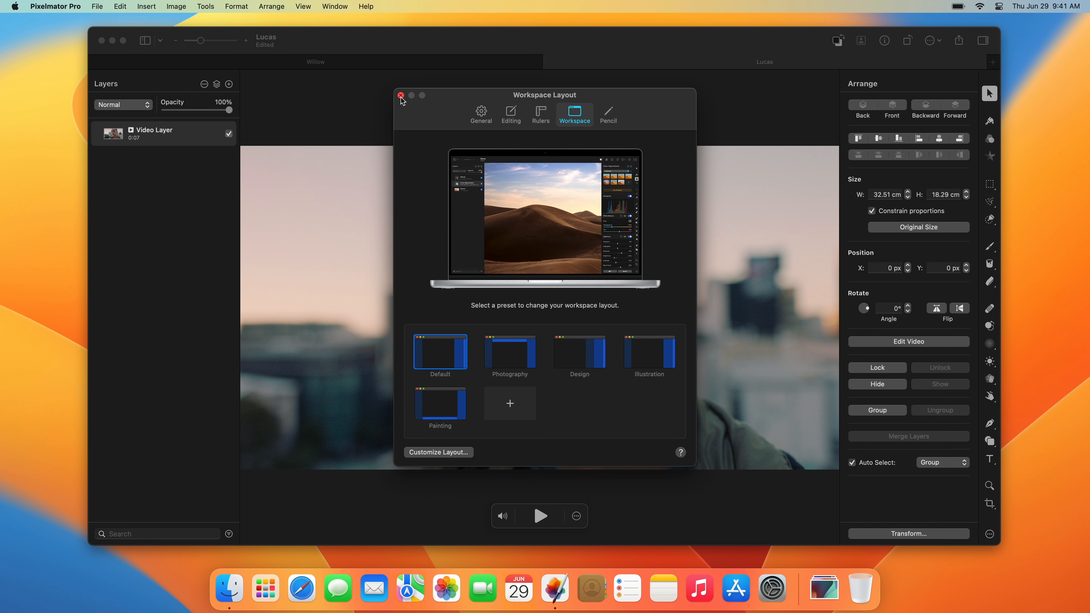
- Close the Settings window before bringing up tool customisation
{"action": "left_click", "coordinate": [400, 95]}
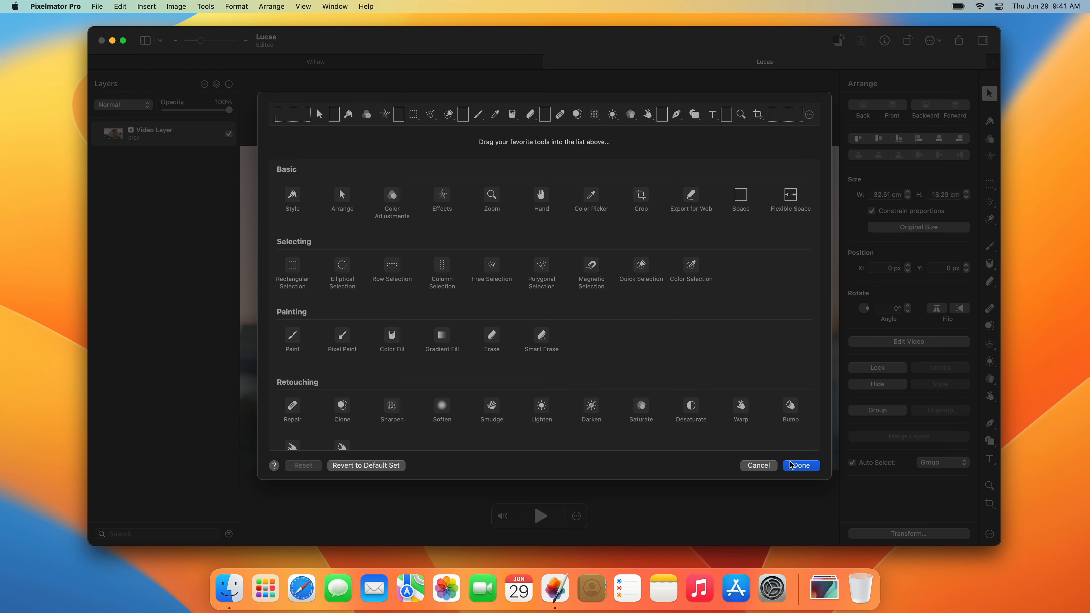
- Confirm the tool customisation with Done and start customising the toolbar via the Window menu
{"action": "left_click", "coordinate": [800, 465]}
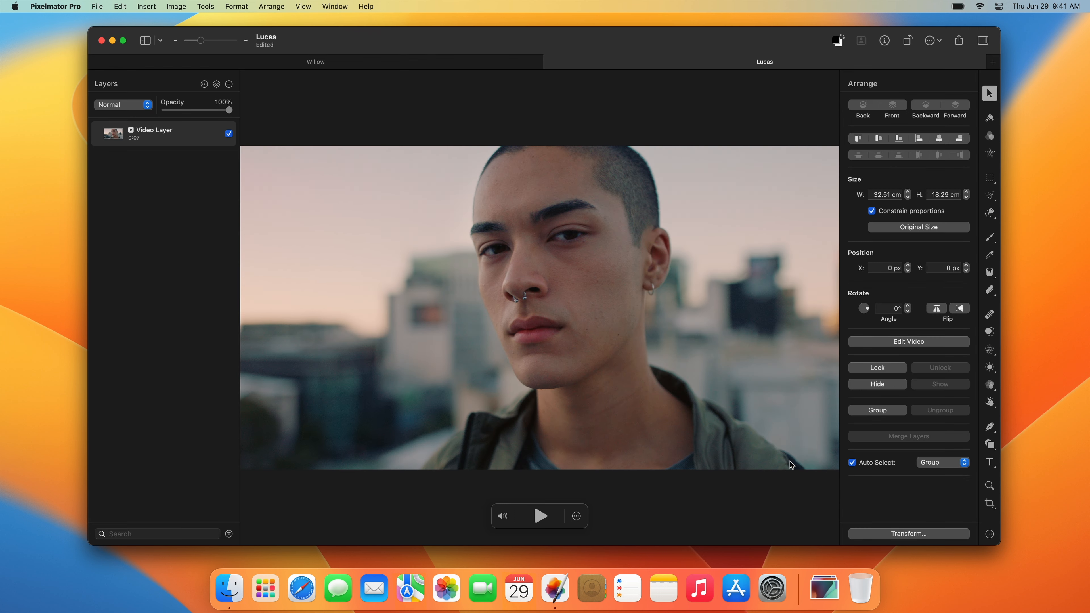
{"action": "mouse_move", "coordinate": [337, 36]}
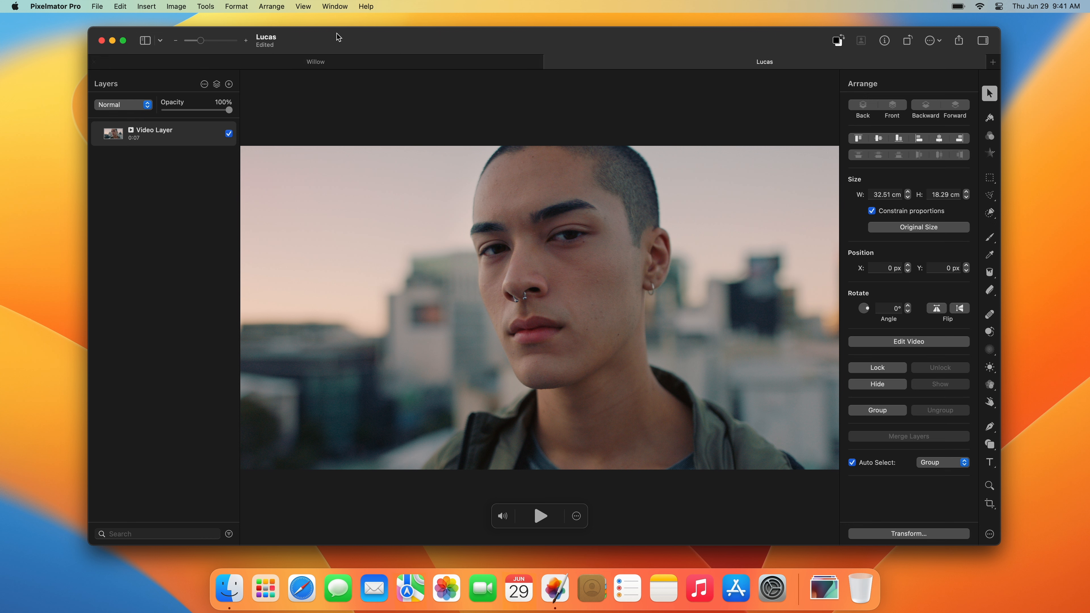
{"action": "left_click", "coordinate": [335, 6]}
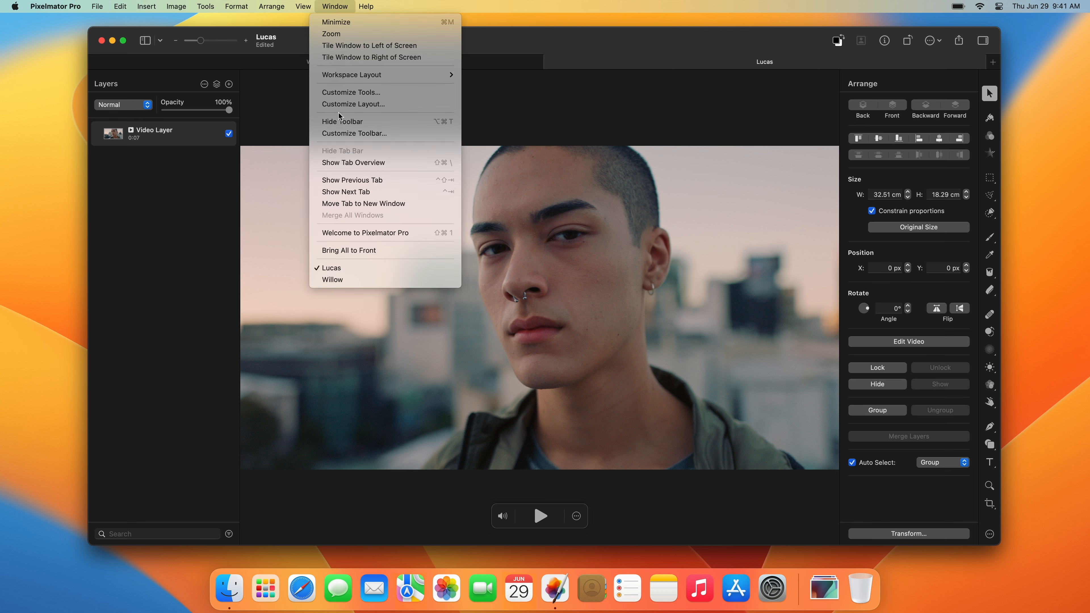
{"action": "left_click", "coordinate": [353, 133]}
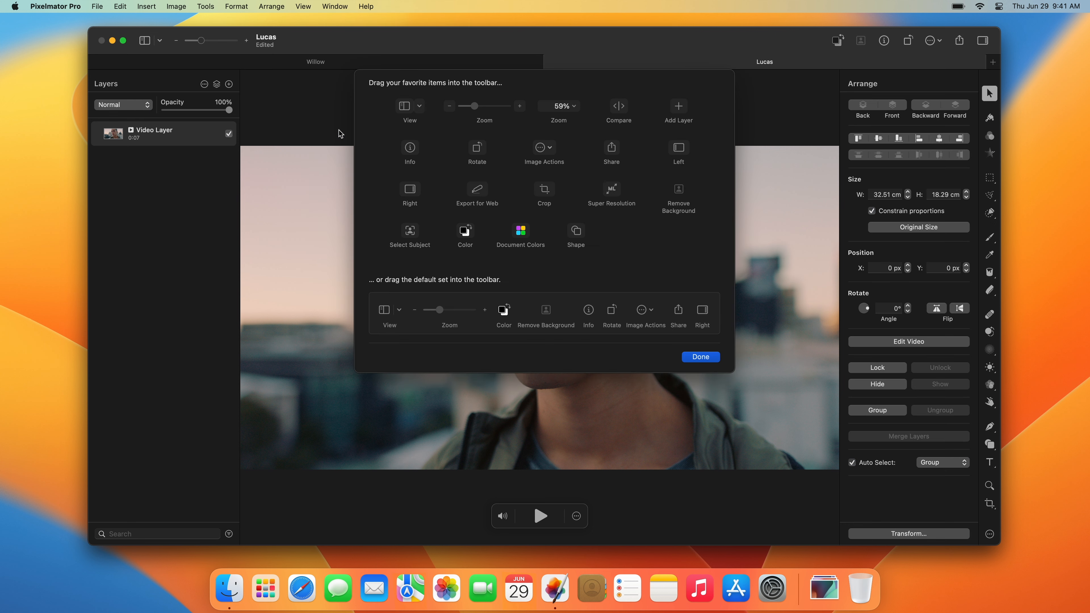